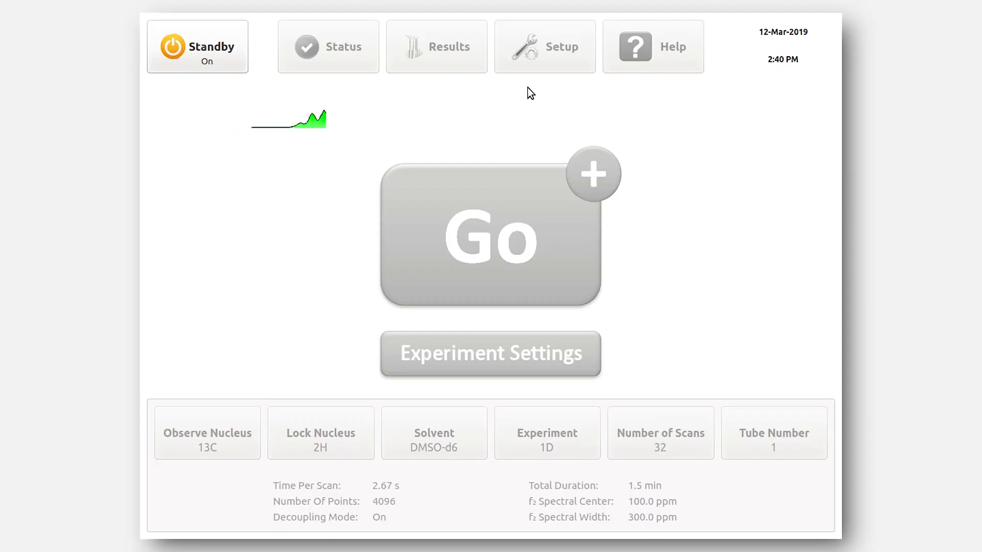
Switch standby off so the 13C 1D experiment in DMSO-d6 can be started
click(197, 47)
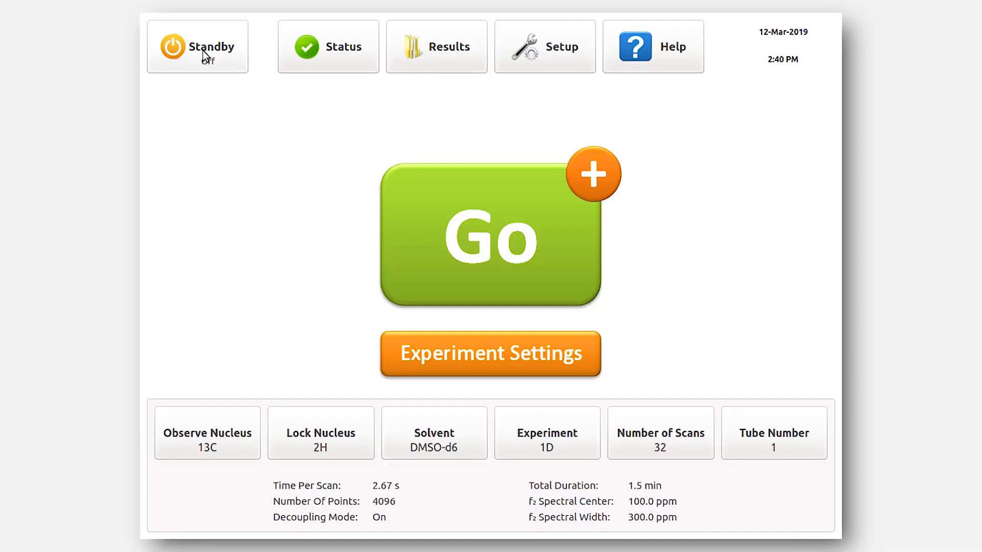
mouse_move(376, 495)
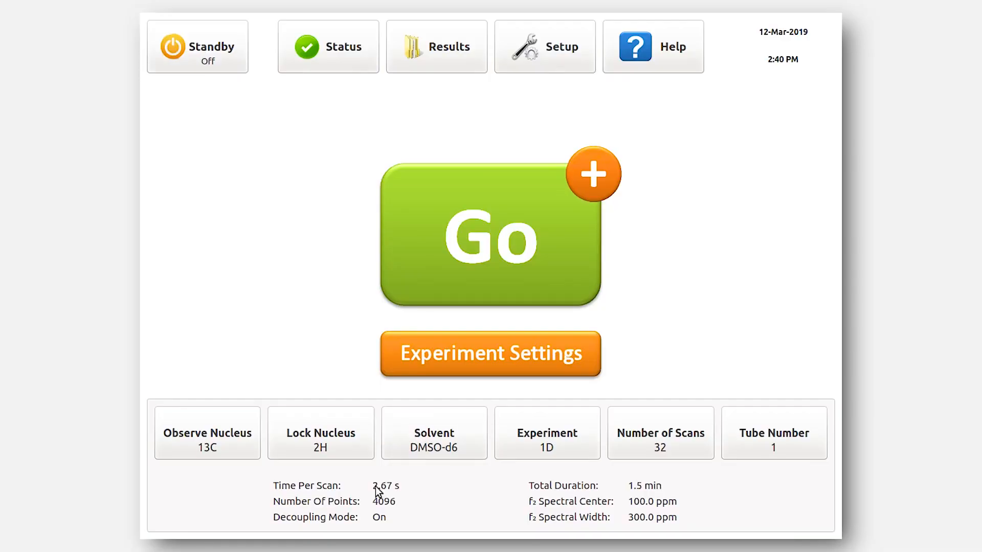
mouse_move(323, 464)
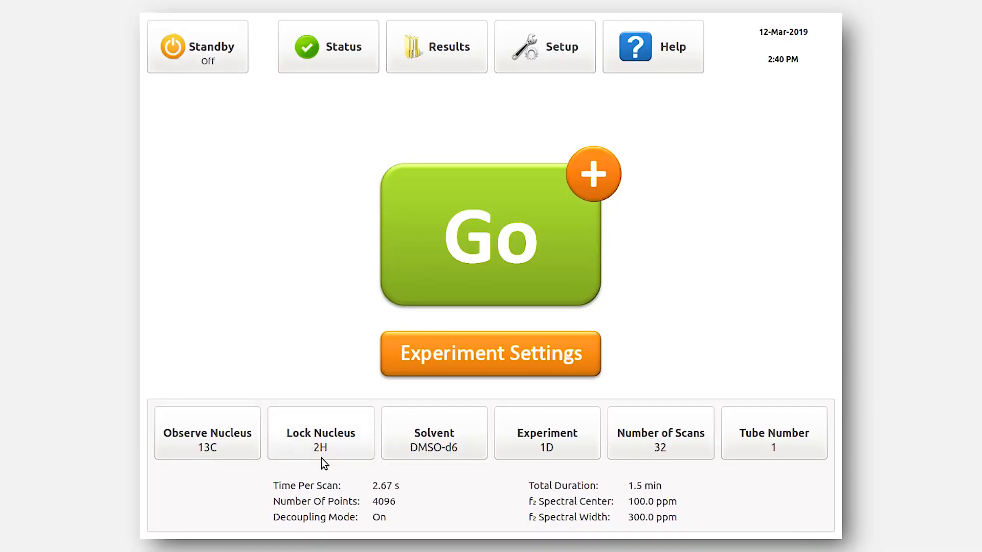
mouse_move(341, 469)
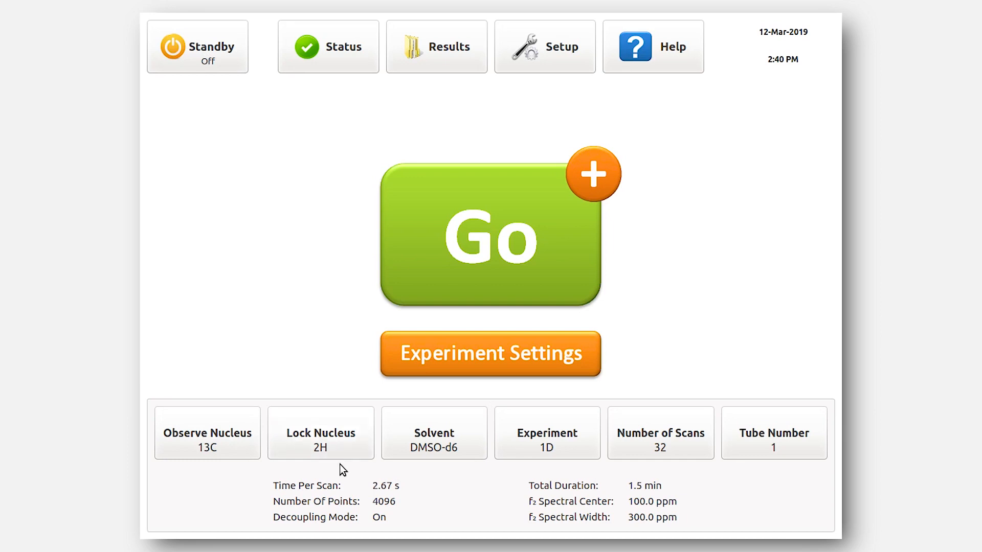
mouse_move(435, 464)
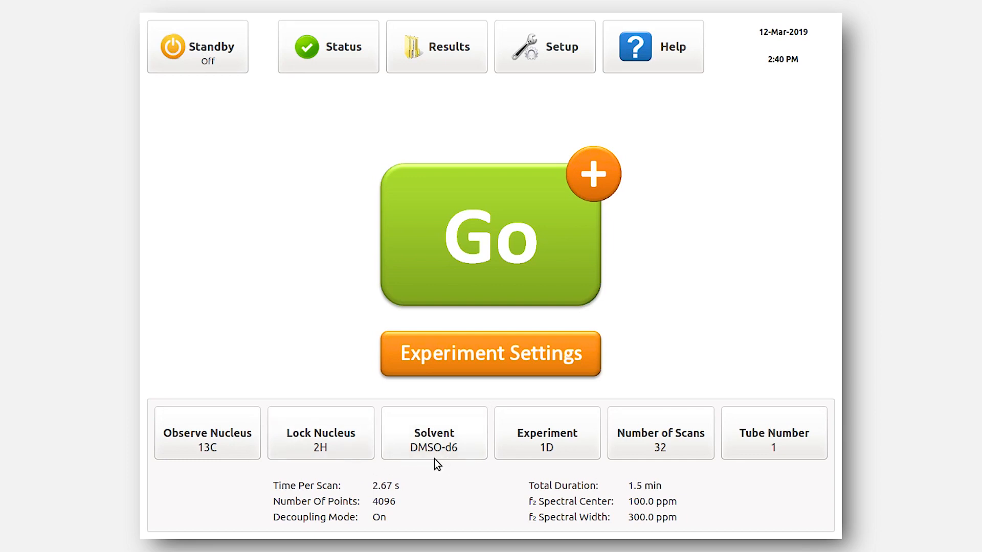
mouse_move(669, 464)
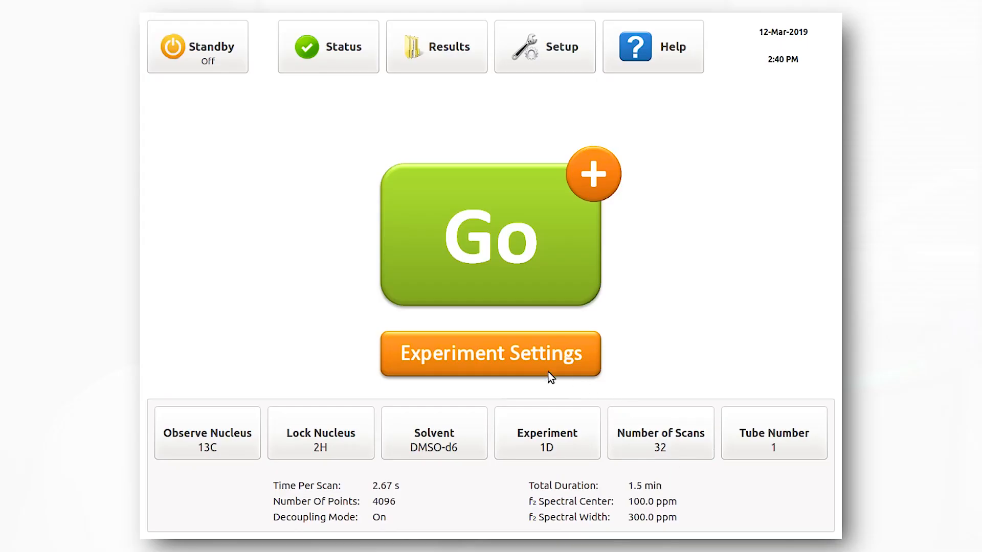
Show the 1D acquisition parameters: 300 ppm width, 4096 points, 32 scans, 60° pulse
click(493, 353)
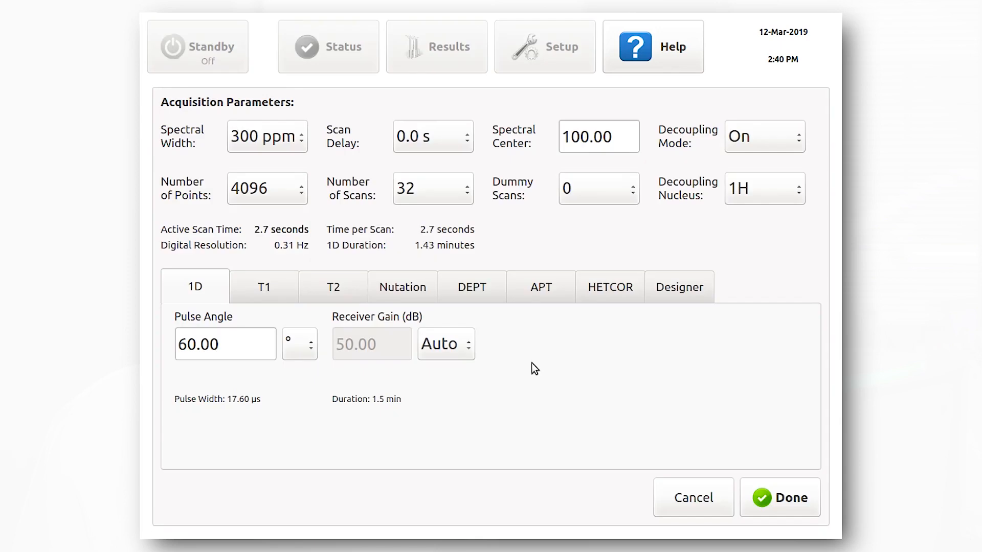
mouse_move(186, 158)
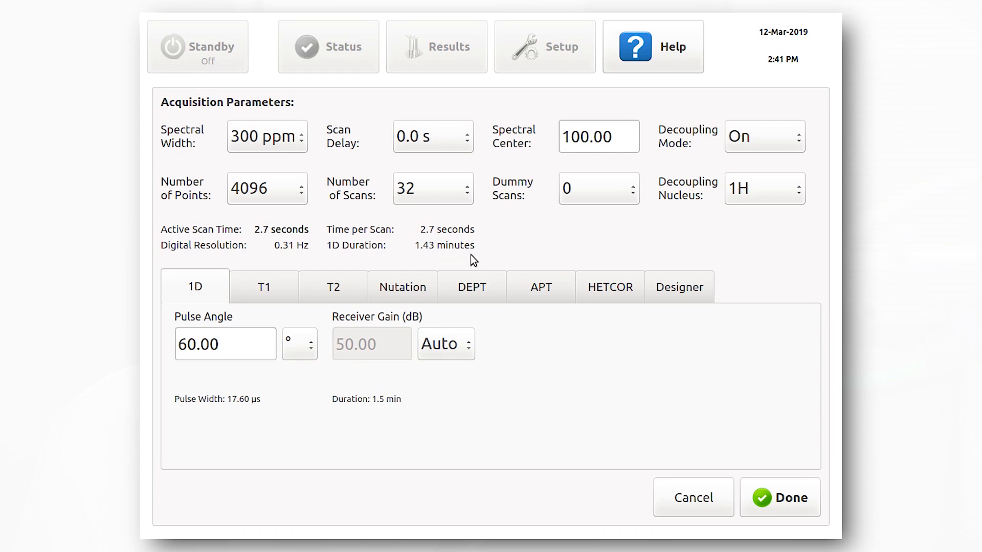
mouse_move(806, 500)
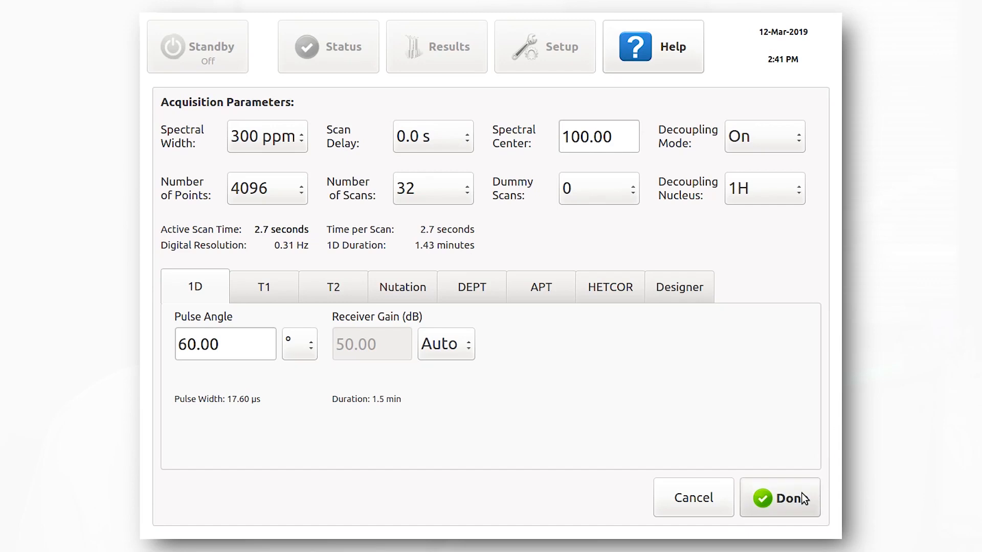
Accept the parameters unchanged and acquire the 32-scan 13C 1D spectrum
click(779, 497)
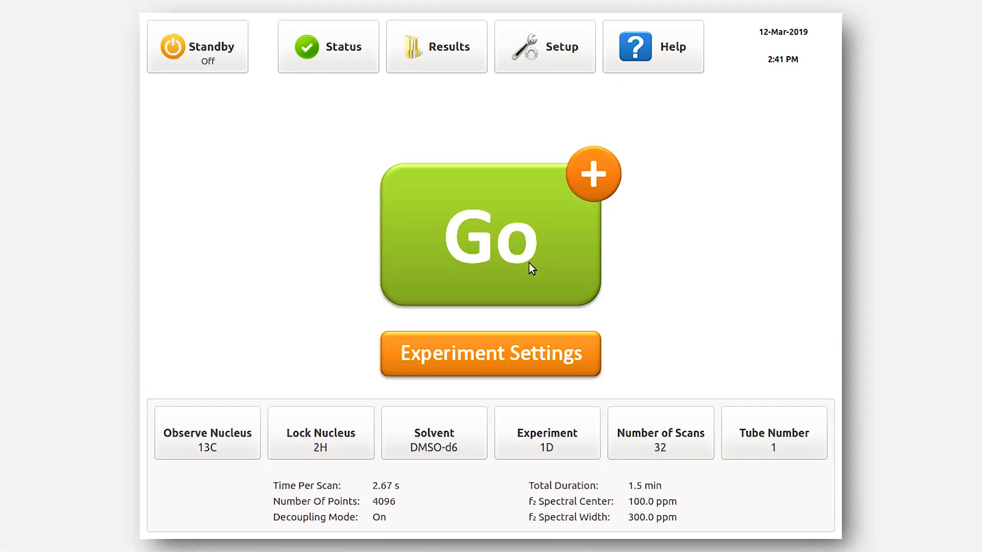
click(489, 236)
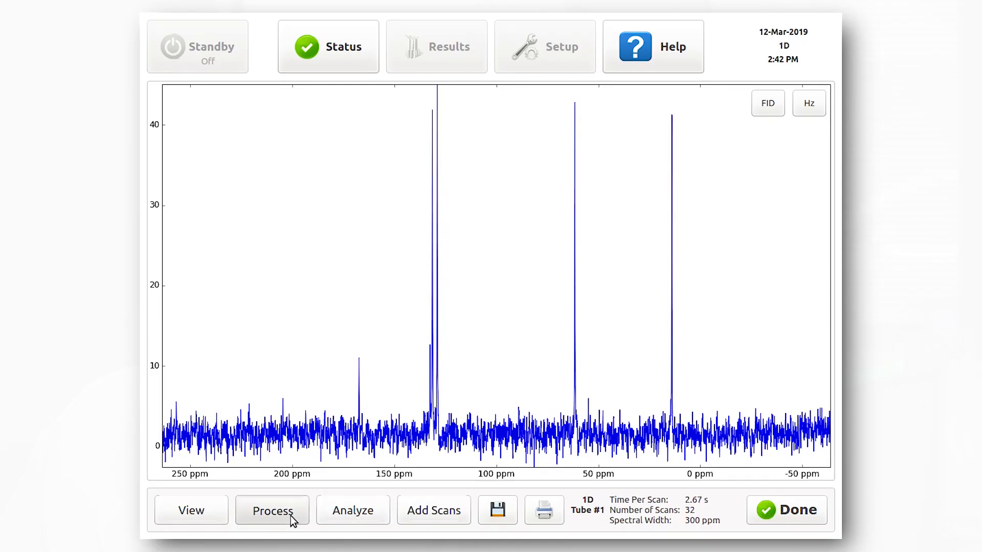
Bring up the processing and phase tools for the acquired carbon spectrum
click(270, 511)
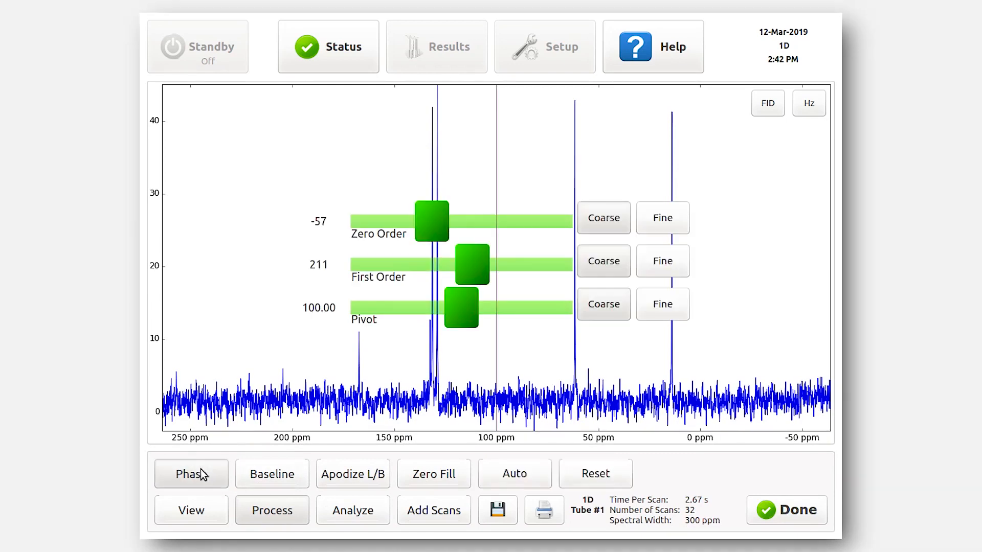
mouse_move(516, 488)
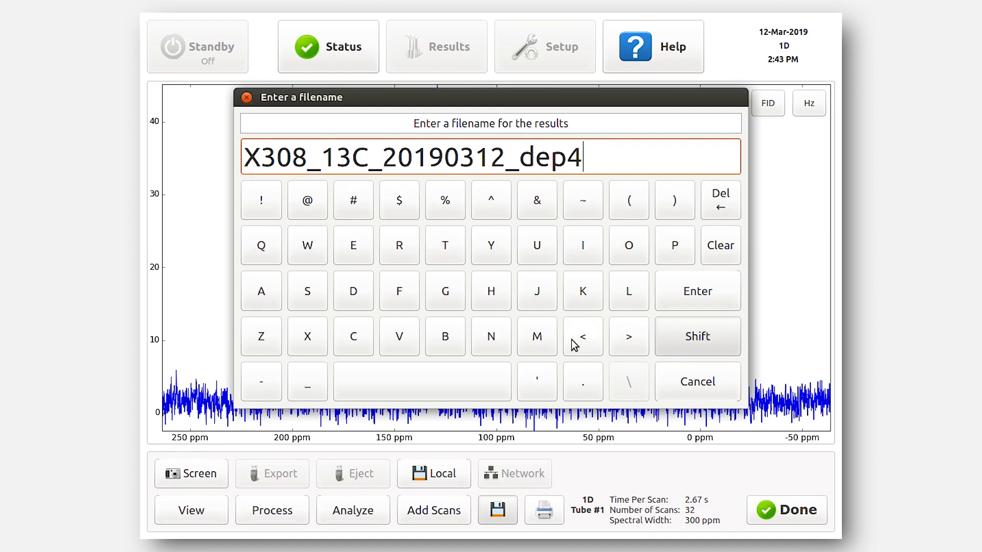
Save the carbon spectrum locally as X308_13C_20190312_dep4
click(697, 291)
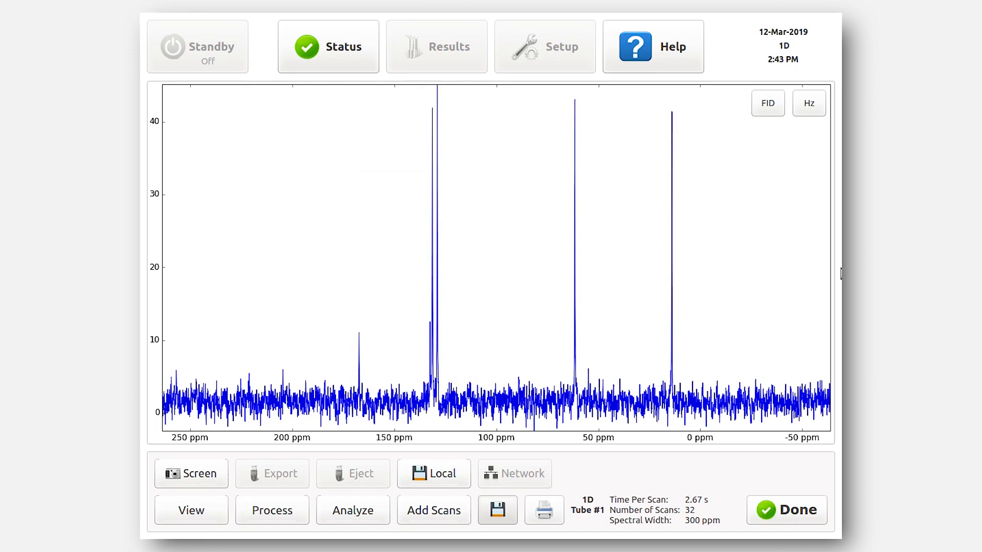
mouse_move(785, 513)
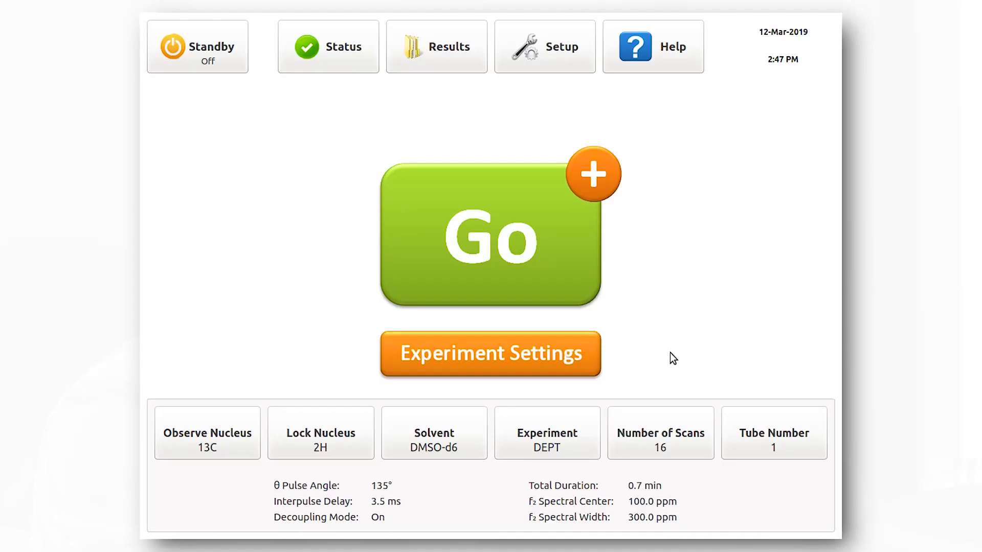
mouse_move(536, 466)
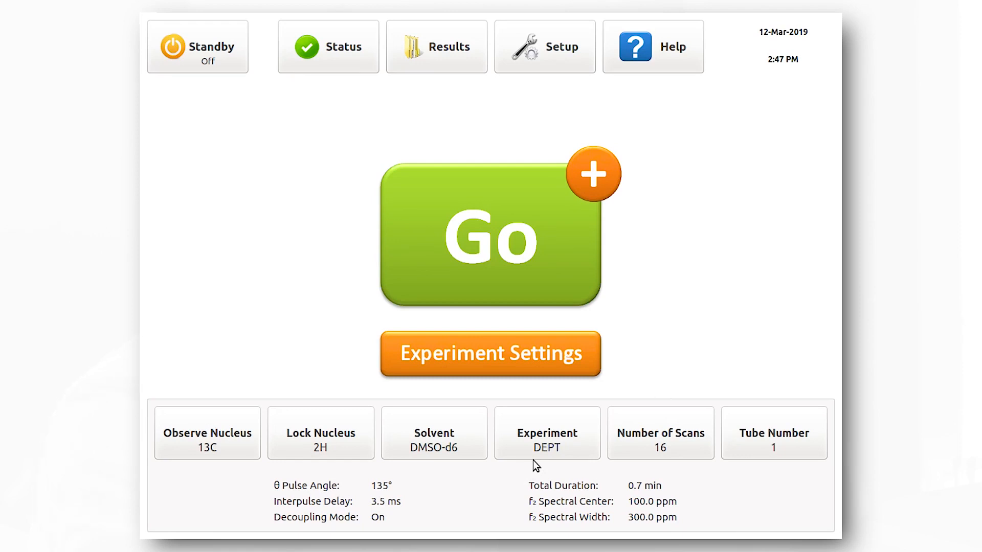
mouse_move(566, 464)
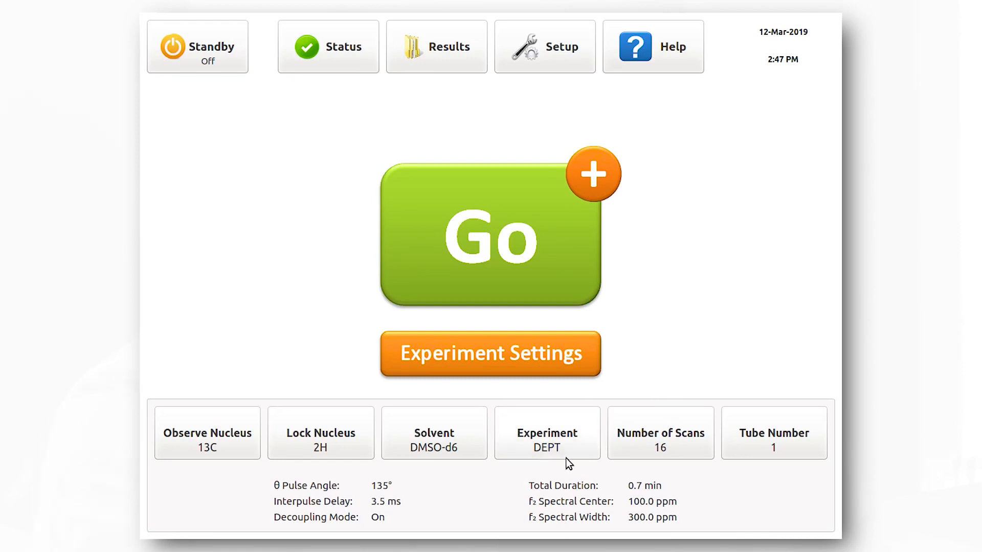
mouse_move(662, 465)
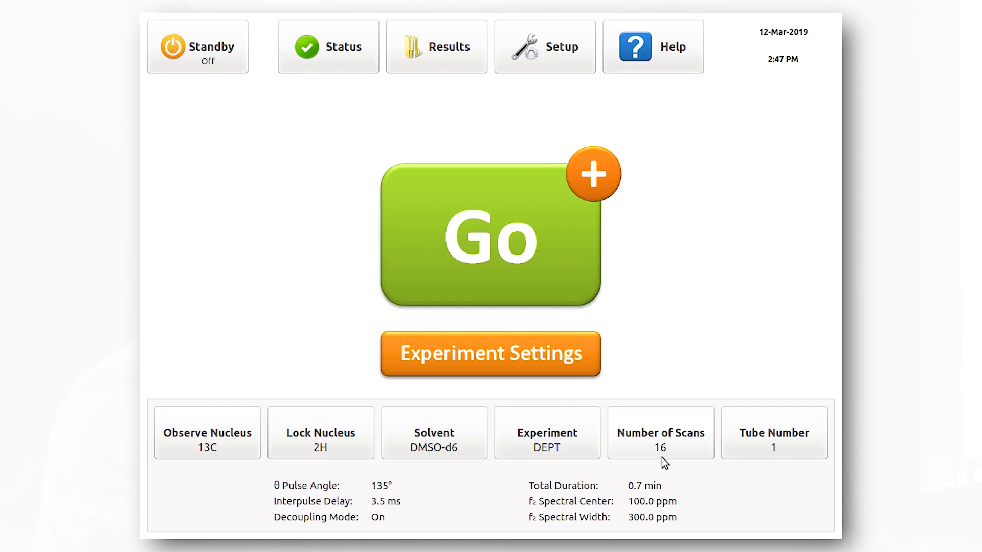
mouse_move(568, 366)
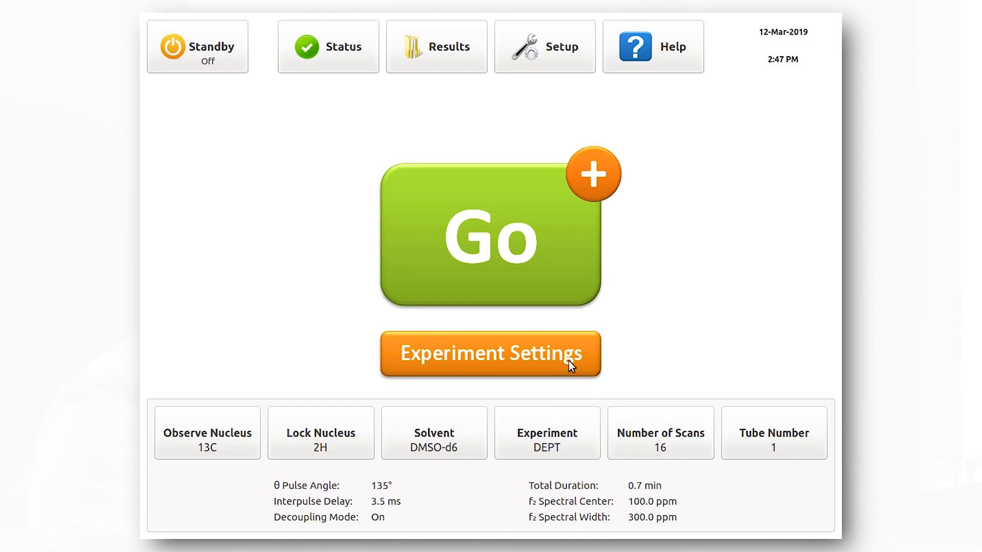
Keep the DEPT pulse angle at 135° with 3.5 ms delay and 16 scans, and accept the settings
click(490, 354)
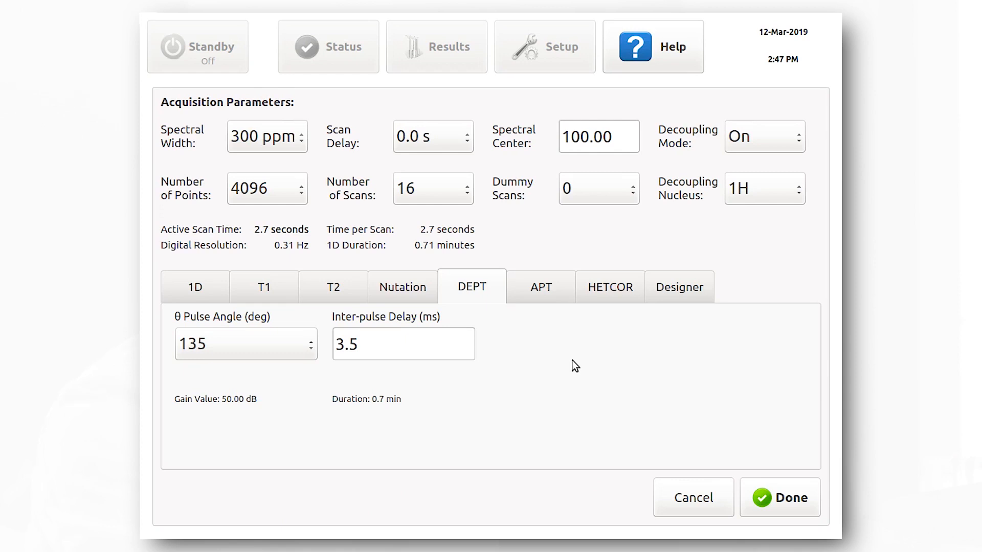
mouse_move(439, 362)
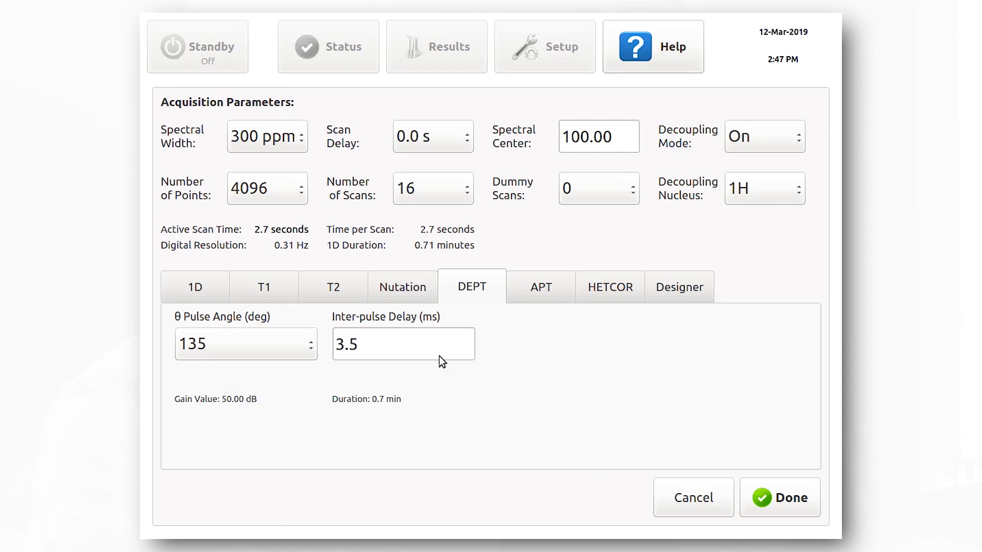
mouse_move(288, 356)
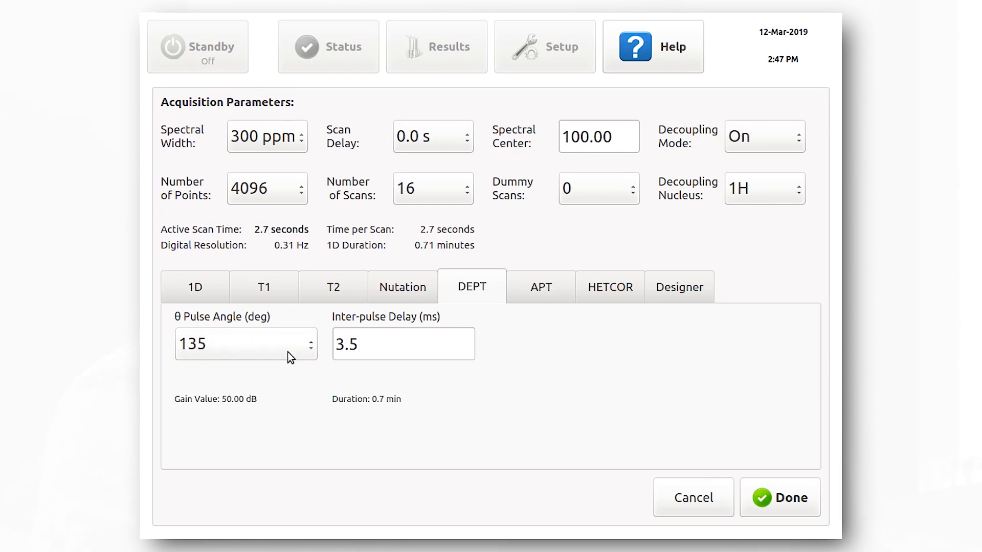
click(246, 344)
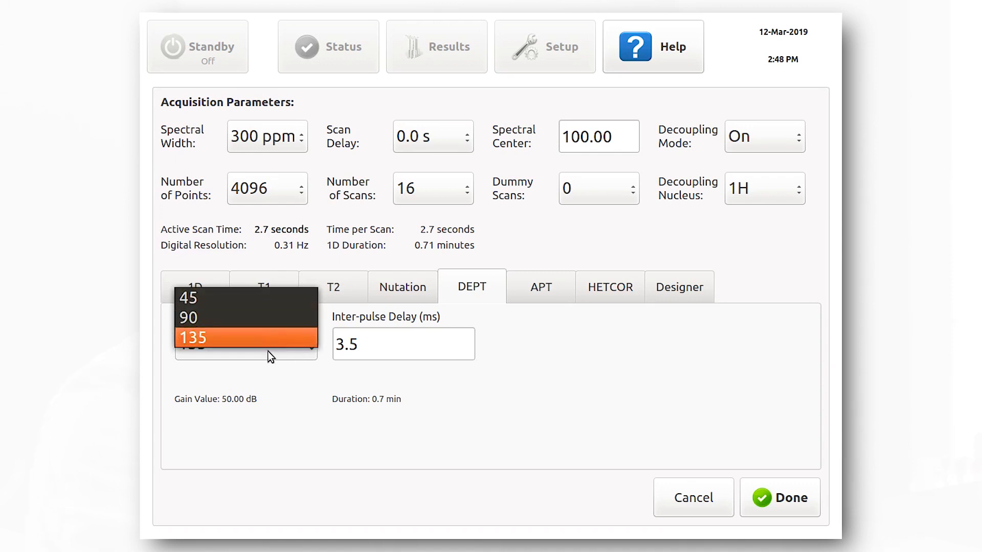
mouse_move(271, 347)
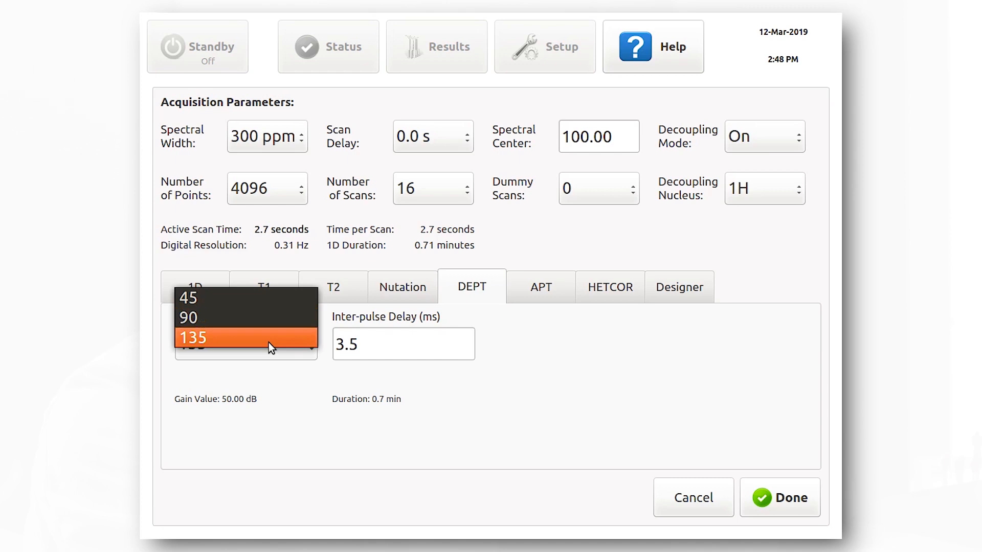
click(197, 337)
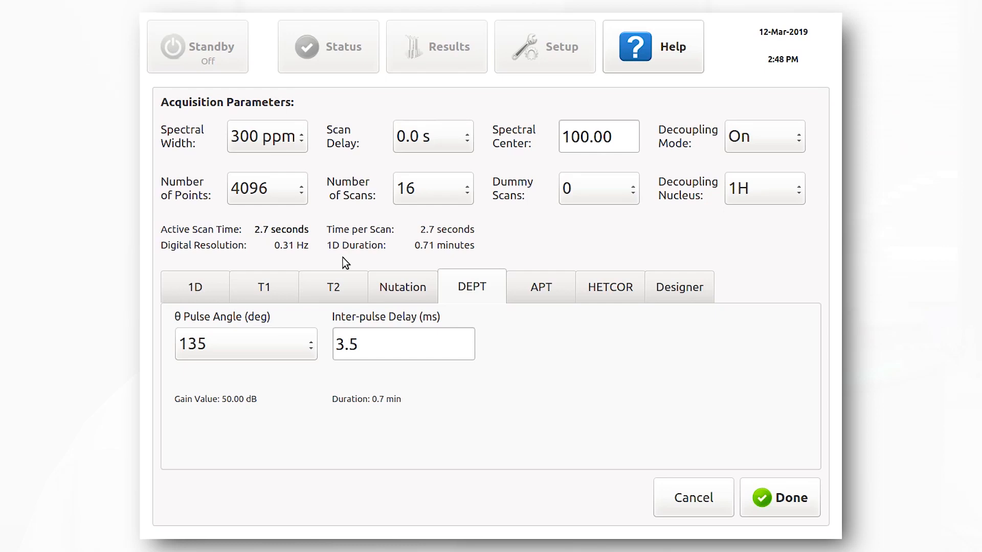
mouse_move(726, 427)
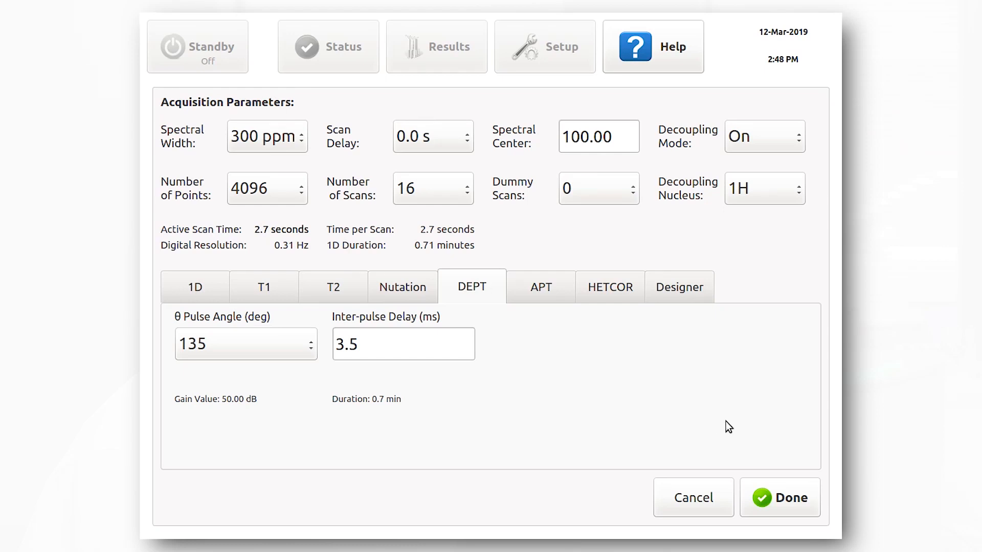
click(790, 498)
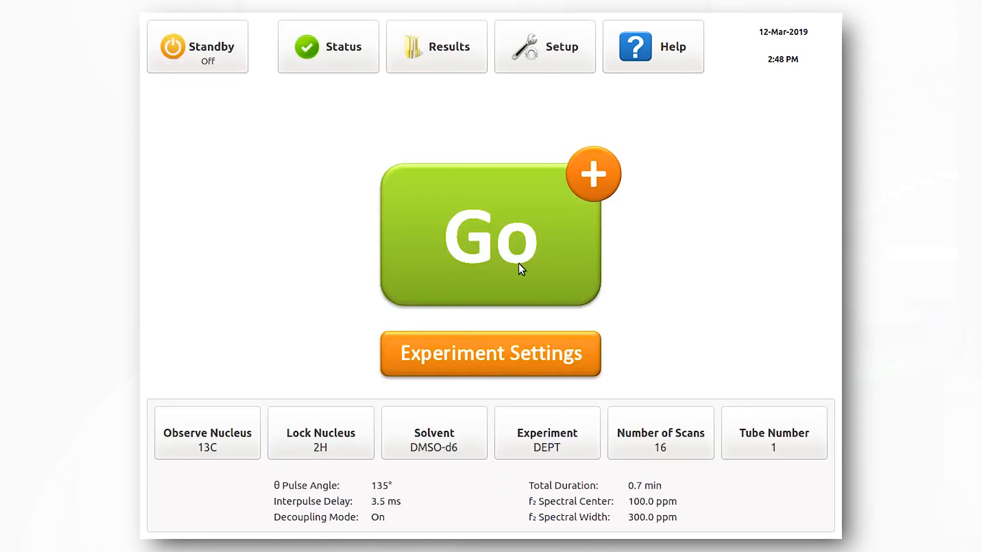
Acquire the DEPT-135 spectrum showing one negative peak among positive ones
click(490, 236)
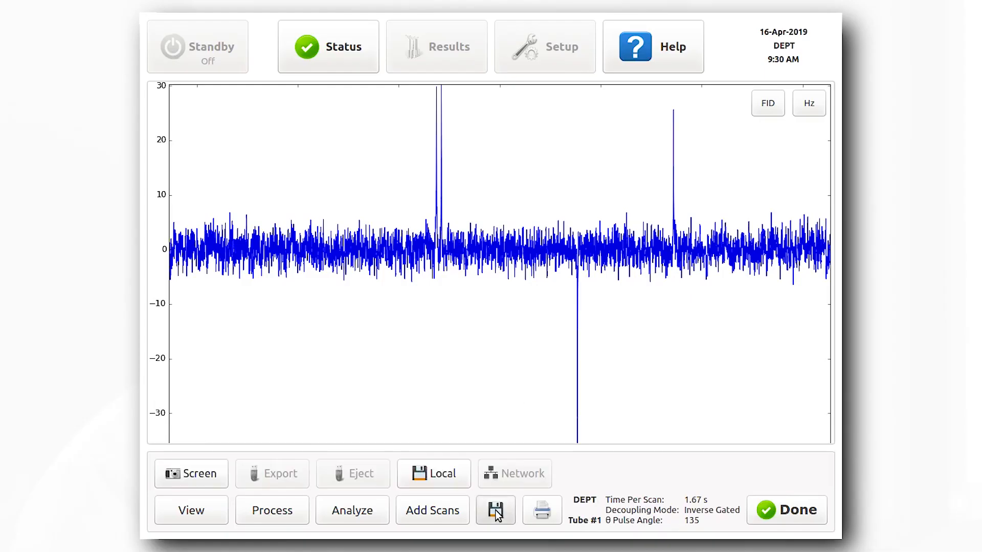
Save the DEPT spectrum results to a local file
click(495, 510)
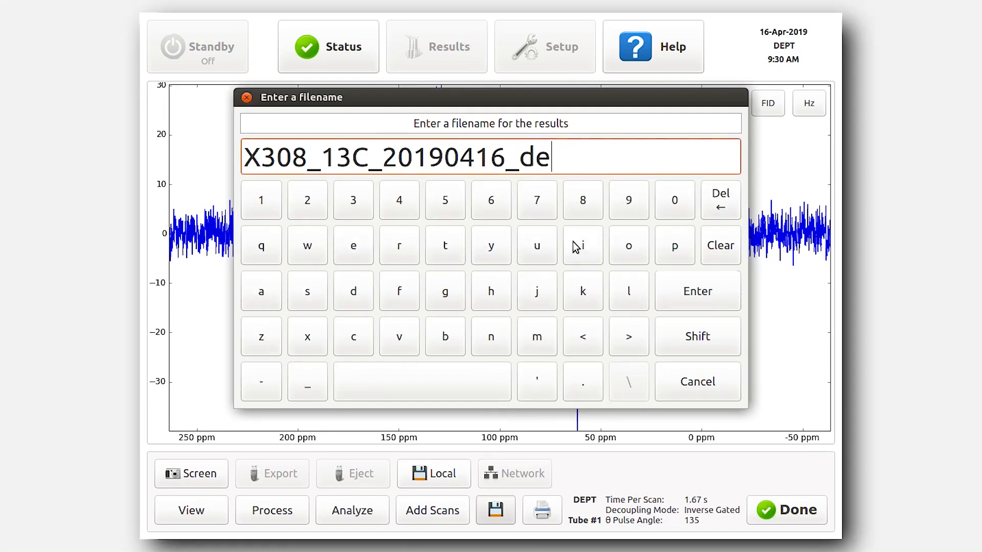
click(698, 291)
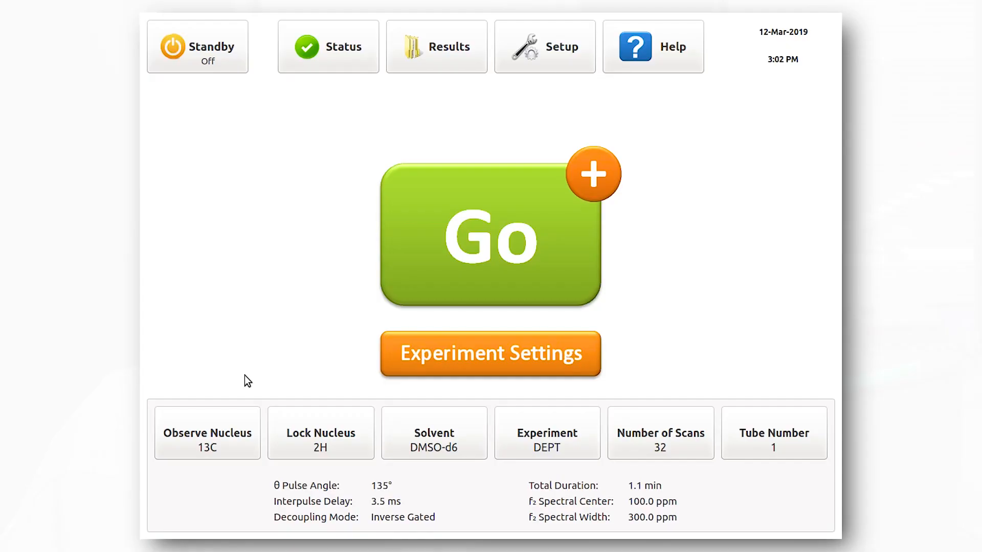
Set the solvent to H2O and the experiment type to plain 1D with 32 scans
click(321, 432)
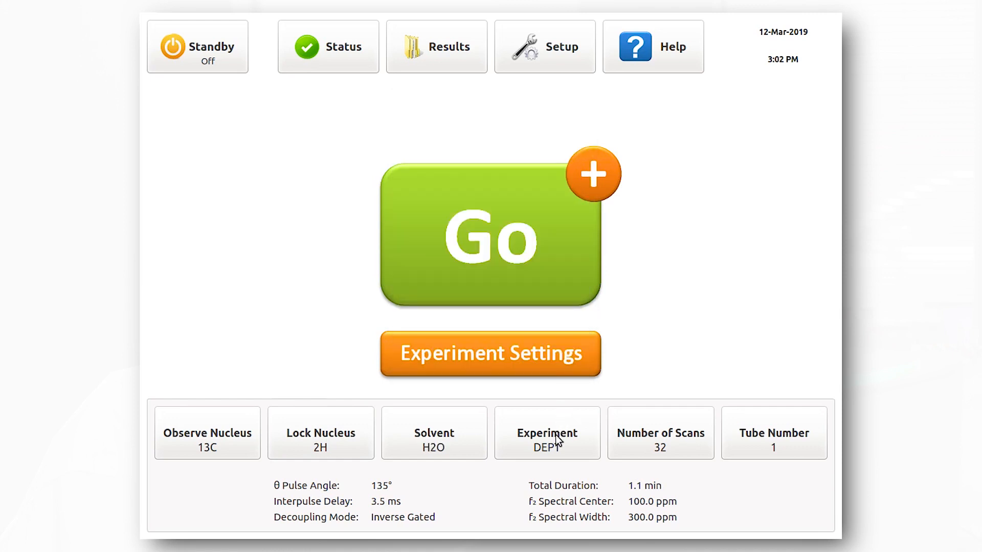
click(547, 434)
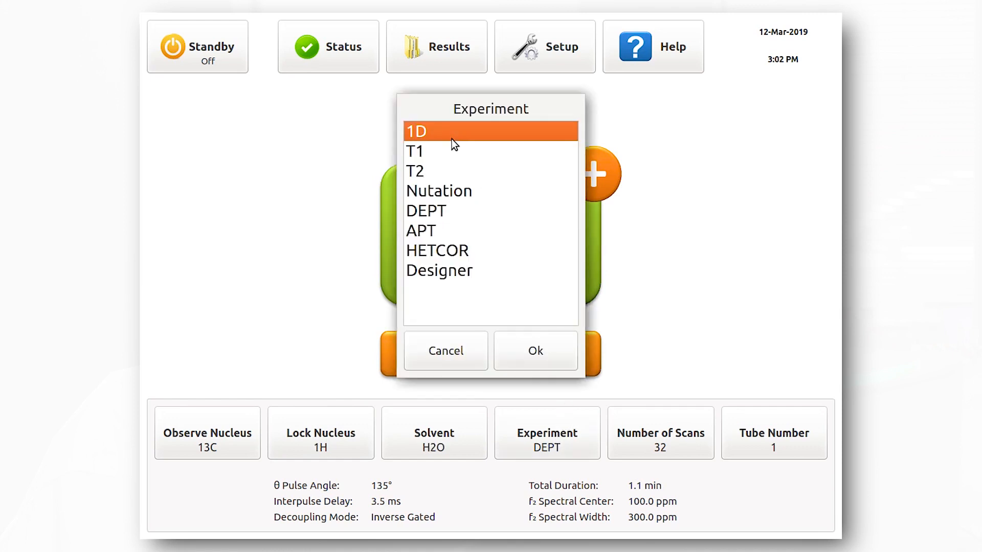
click(535, 351)
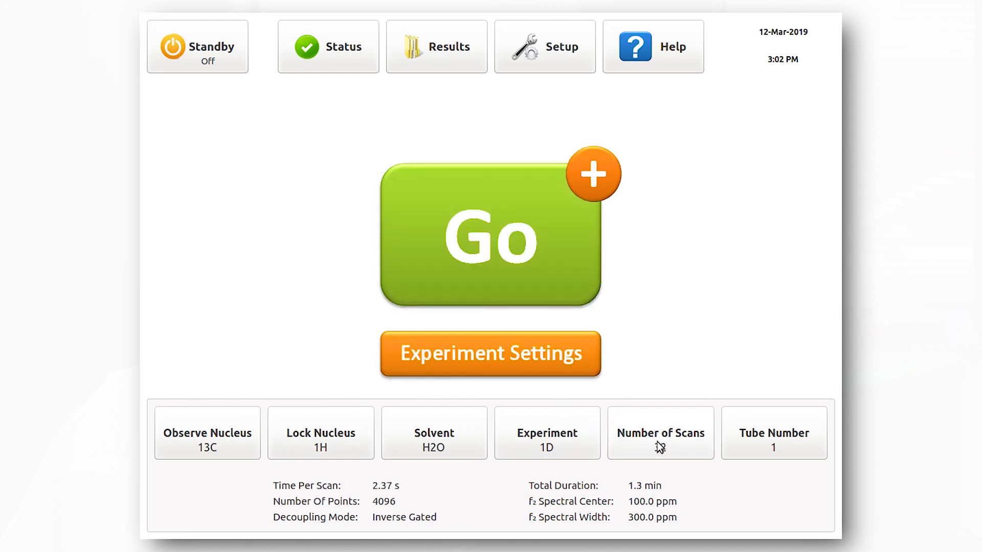
click(660, 443)
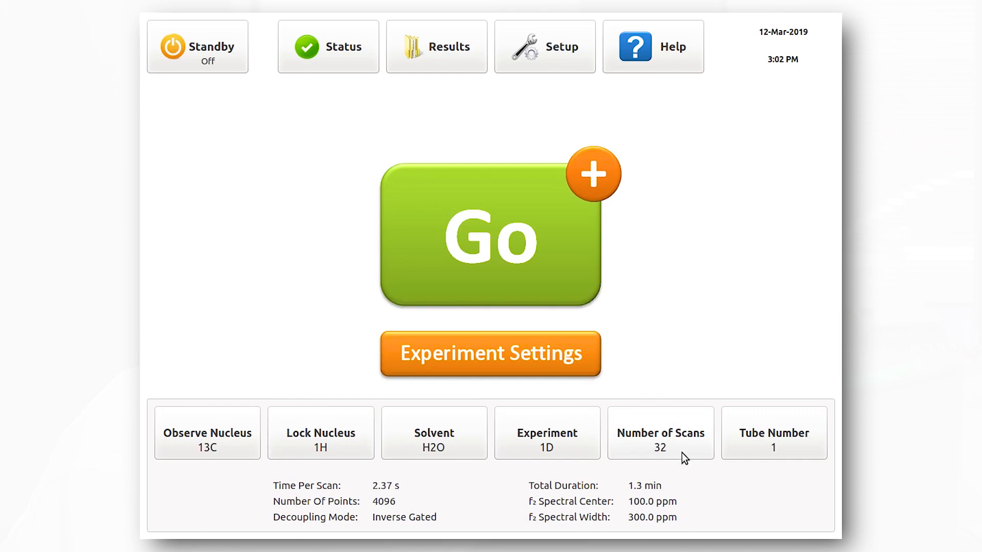
mouse_move(573, 290)
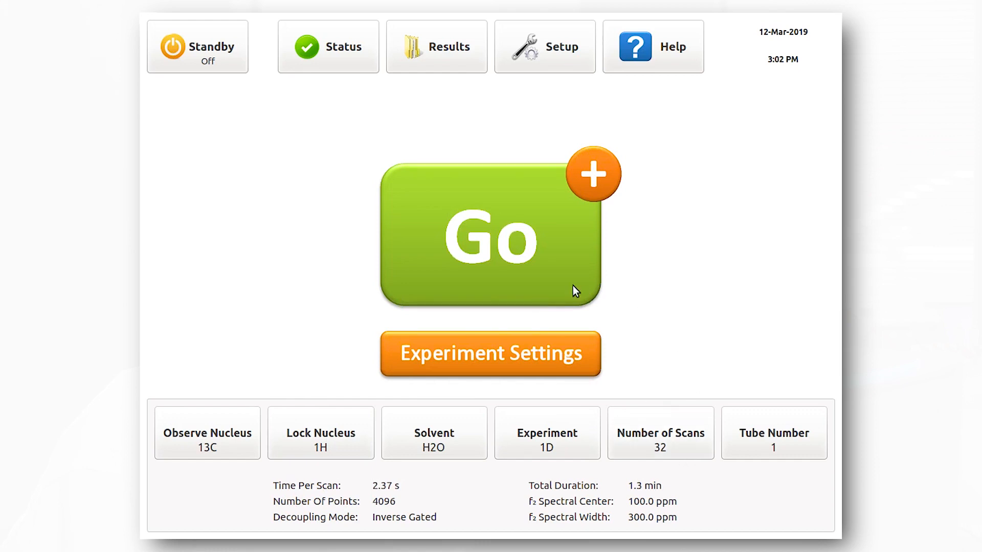
Acquire the neat 1D carbon spectrum and name its local save file X308_13C_20190416_dep_1
click(491, 239)
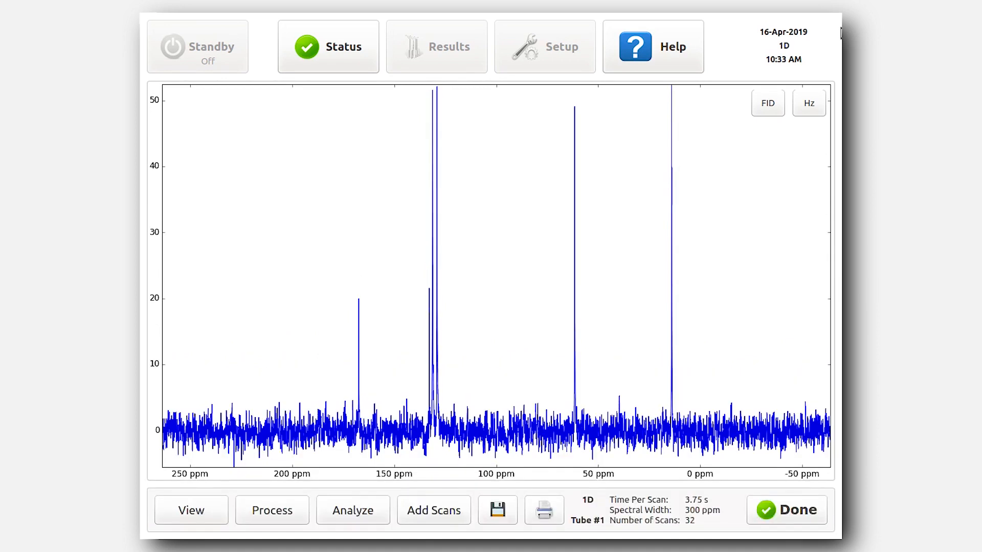
click(497, 510)
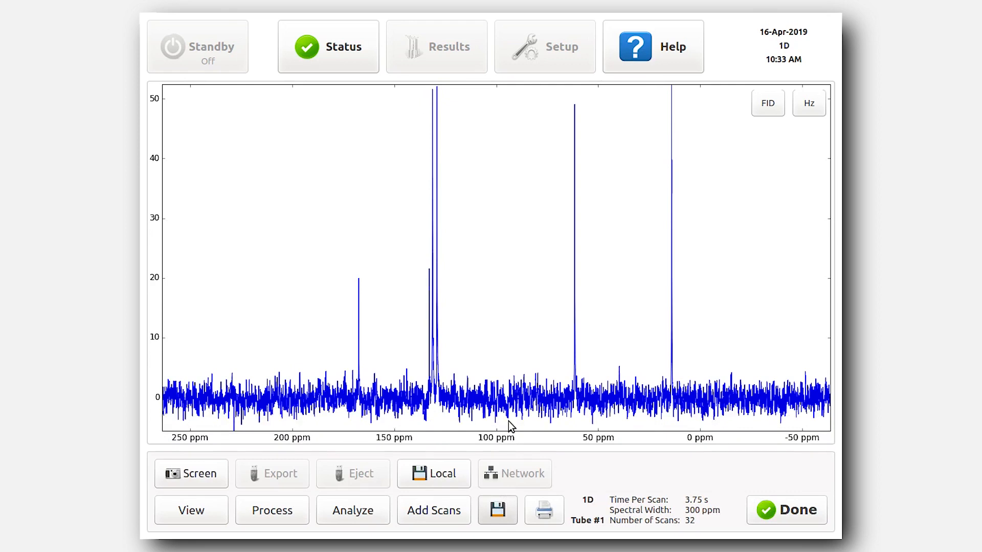
click(498, 511)
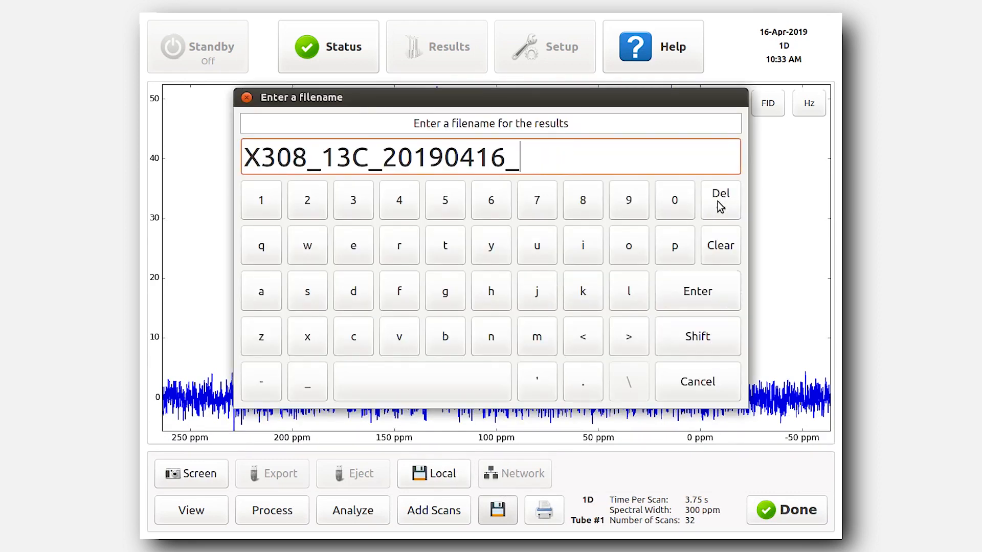
text(dep_1)
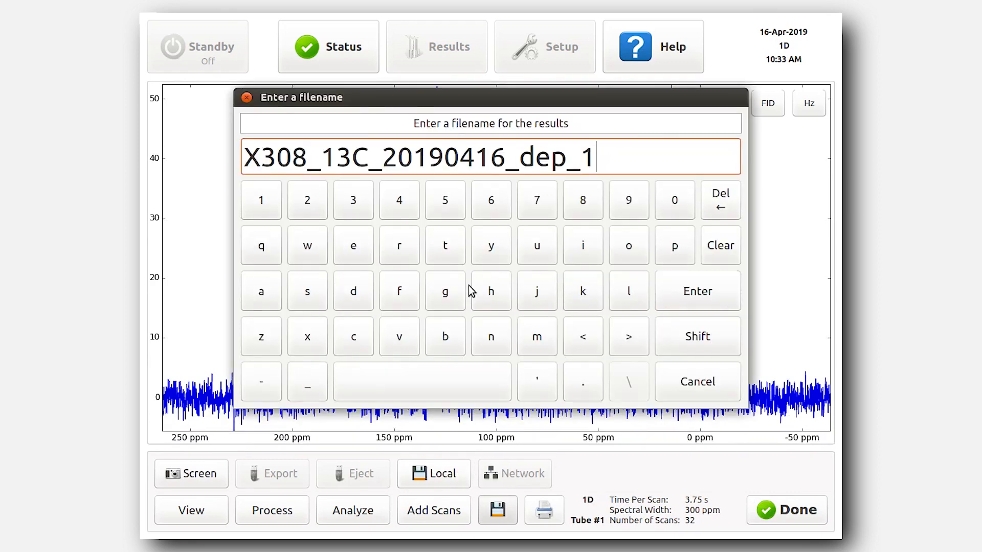